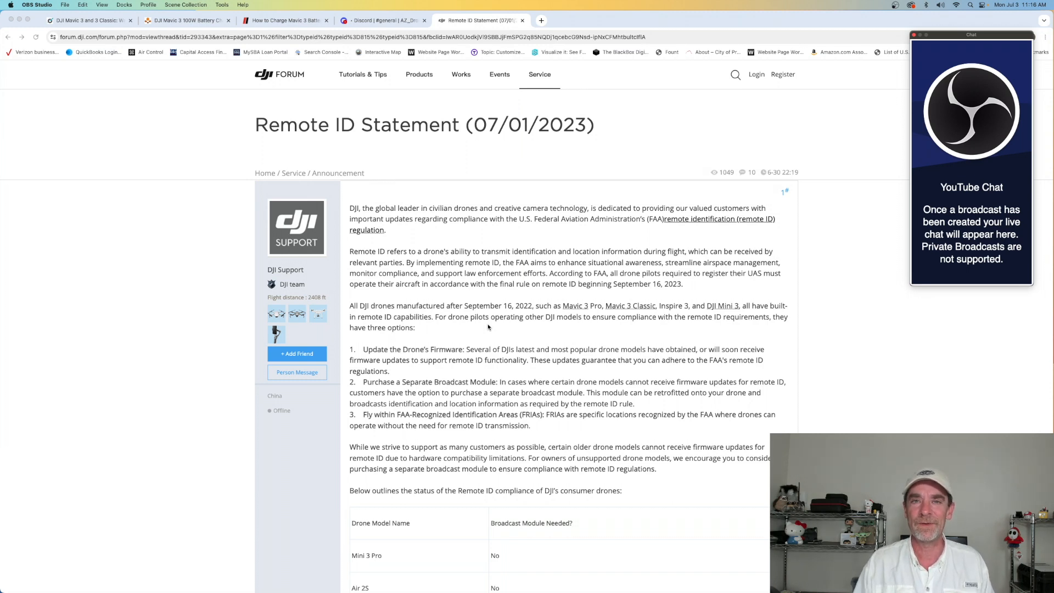
mouse_move(401, 306)
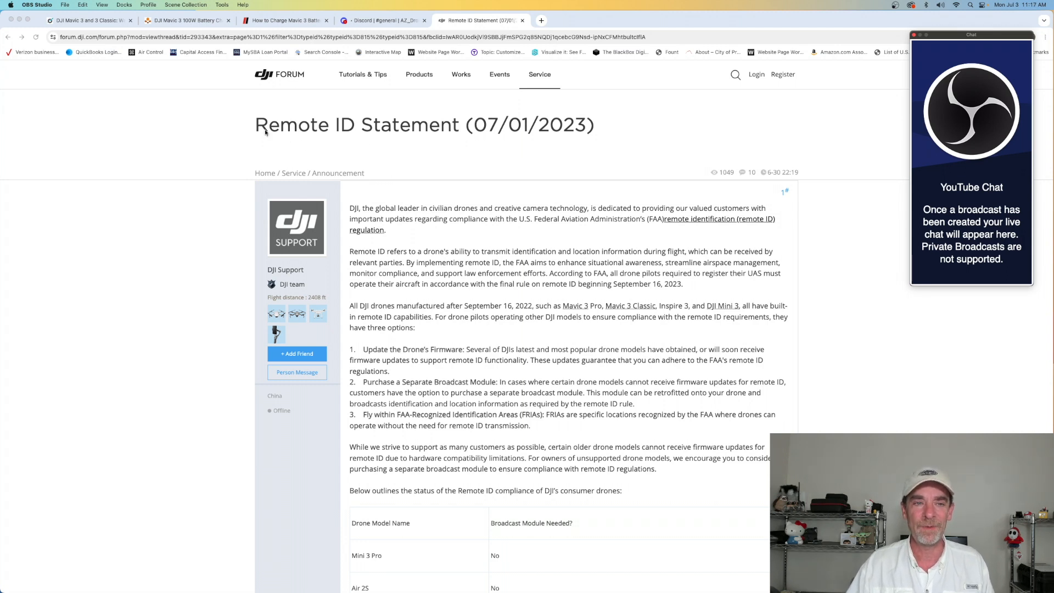
mouse_move(592, 131)
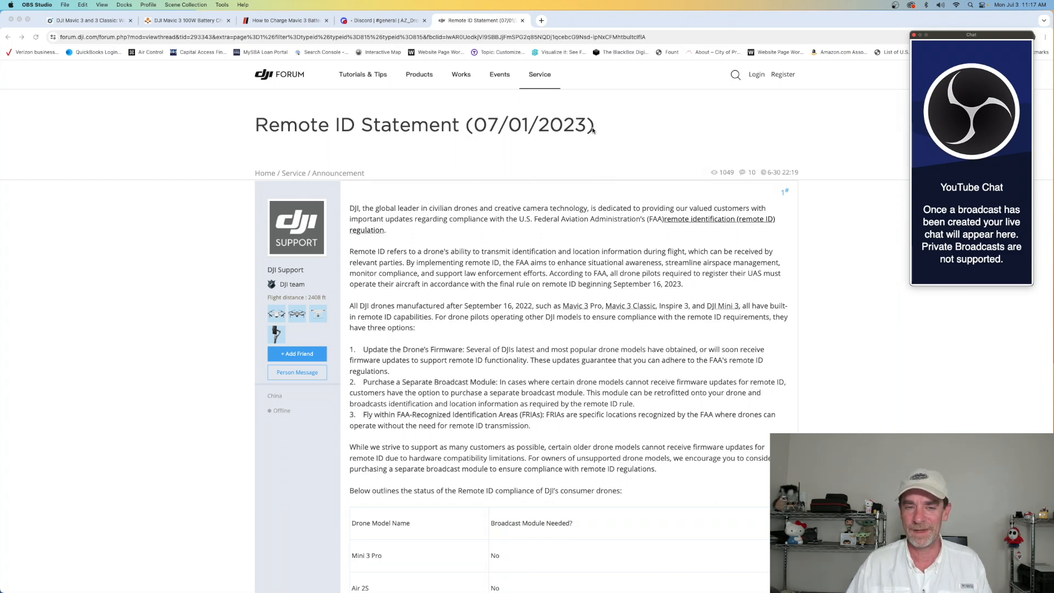
Step: Scroll past the Remote ID Statement introduction to the drone broadcast-module requirements table
scroll(down, 3)
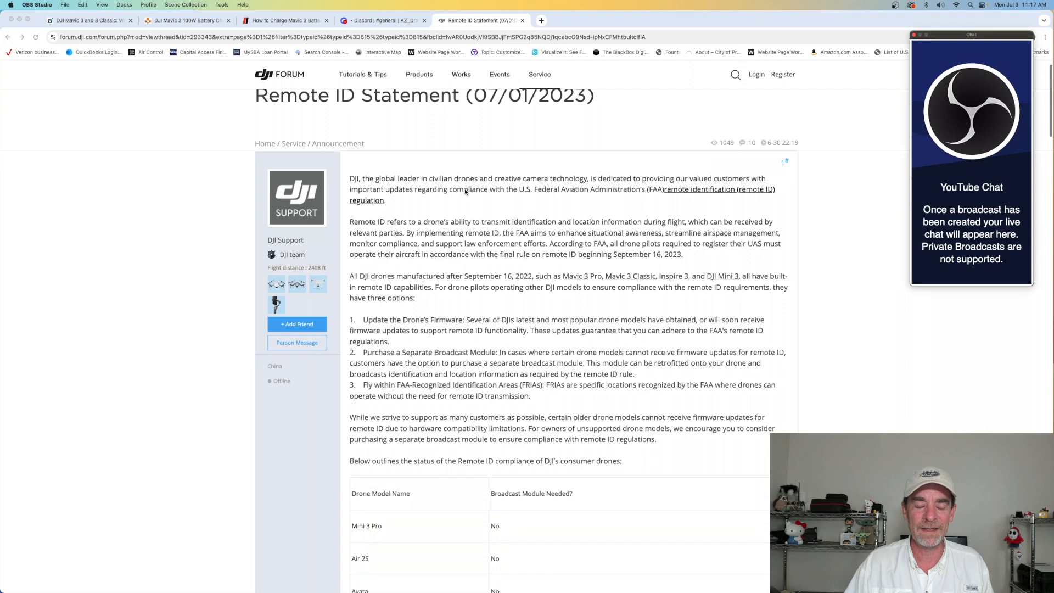
scroll(down, 3)
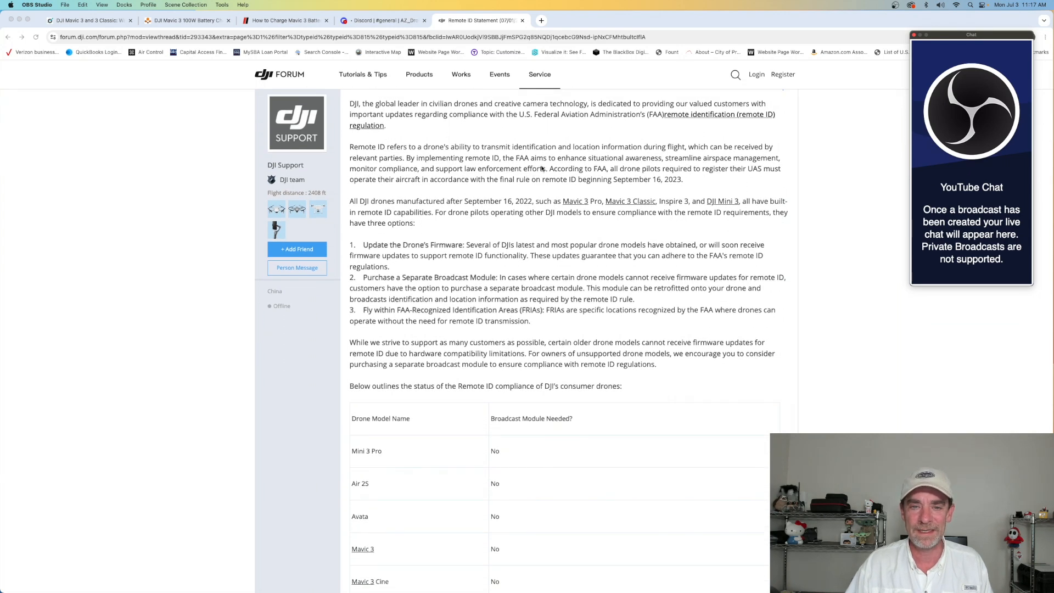
scroll(down, 3)
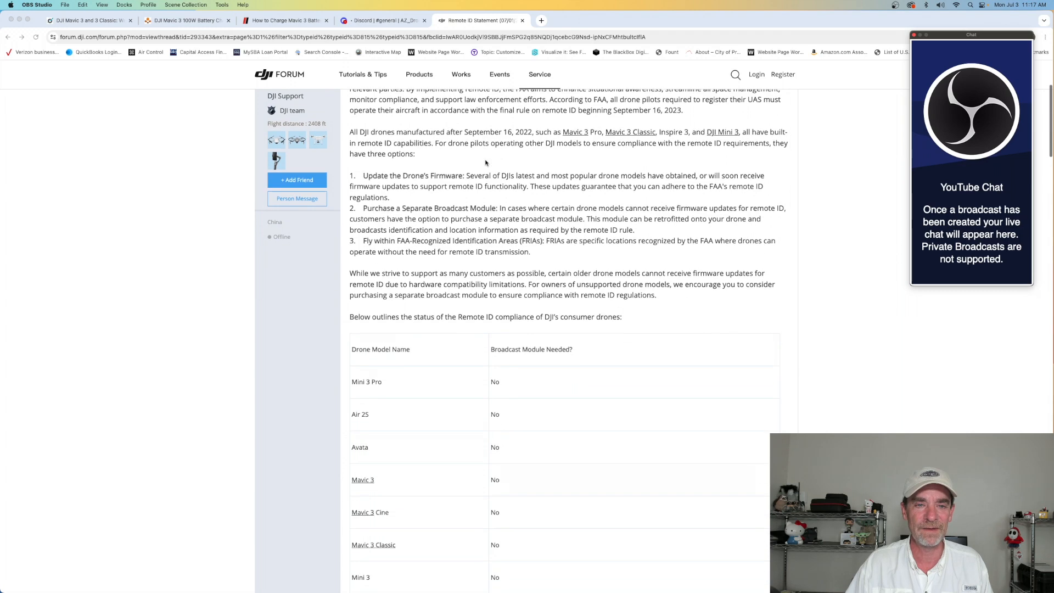
scroll(down, 3)
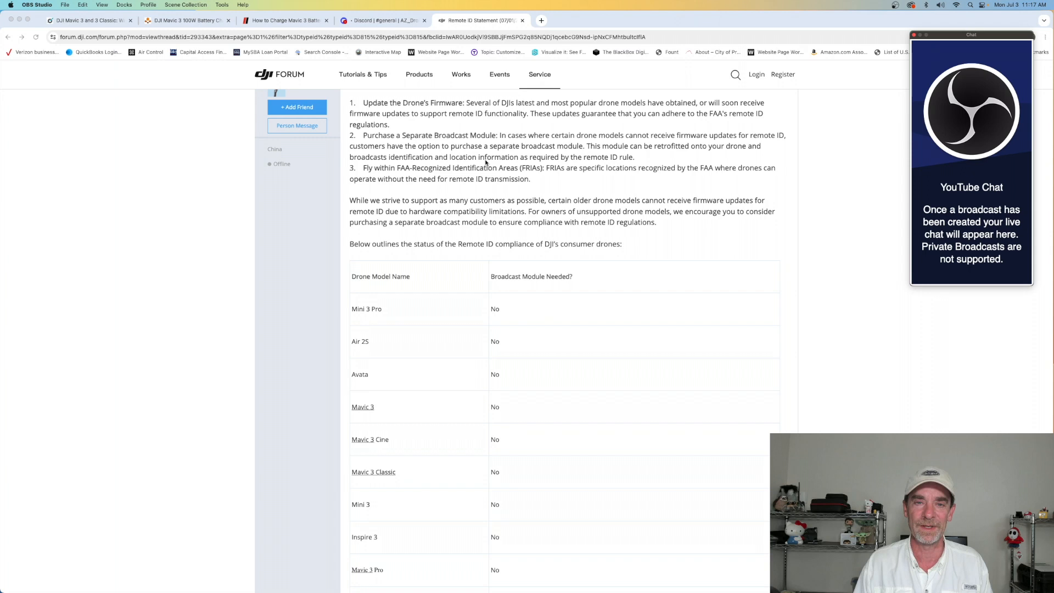
mouse_move(395, 195)
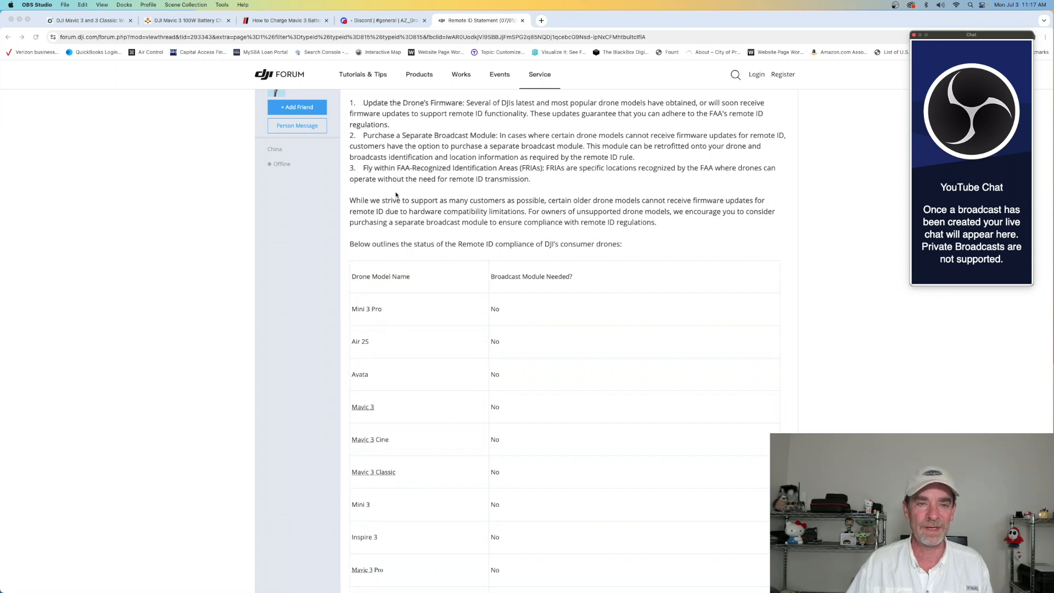
mouse_move(496, 144)
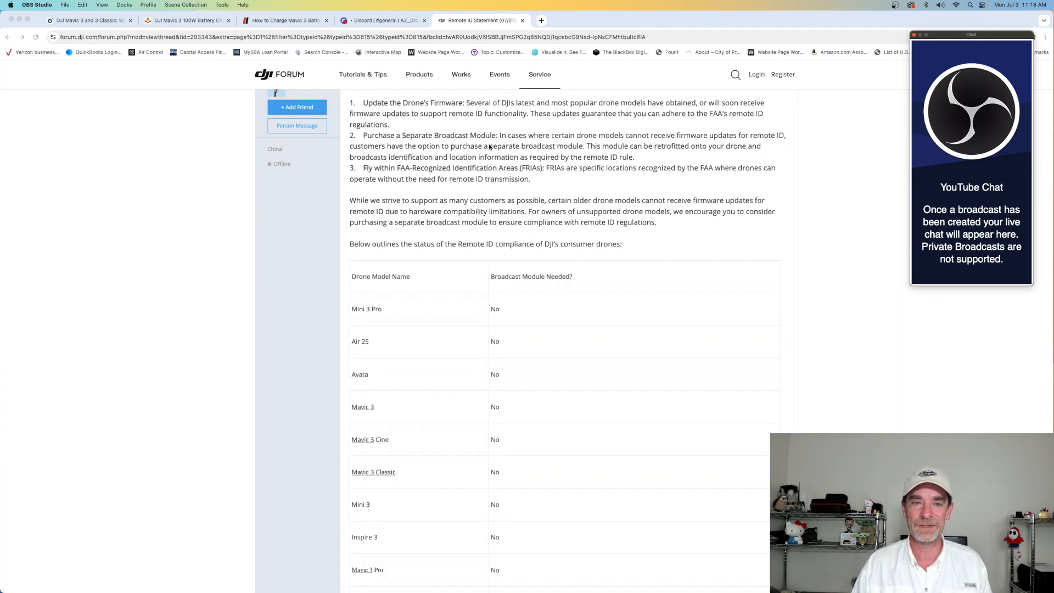
mouse_move(506, 310)
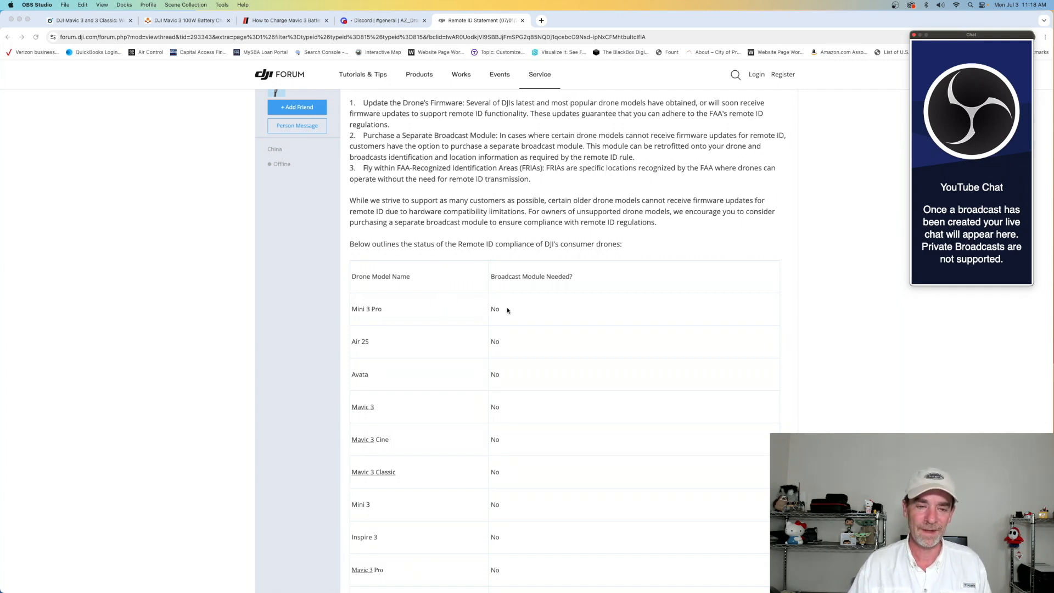
scroll(down, 3)
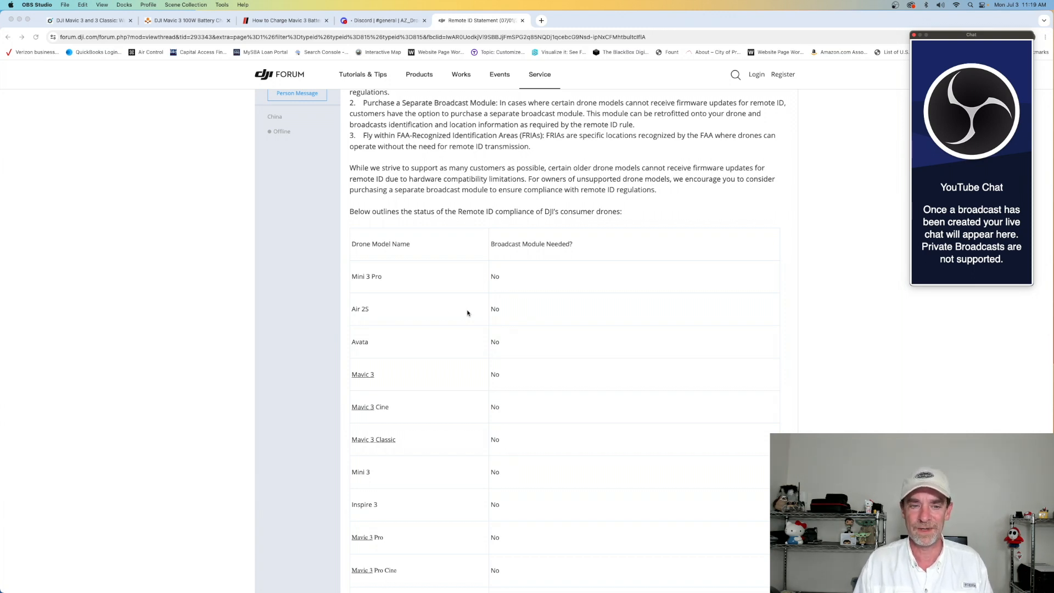
scroll(down, 3)
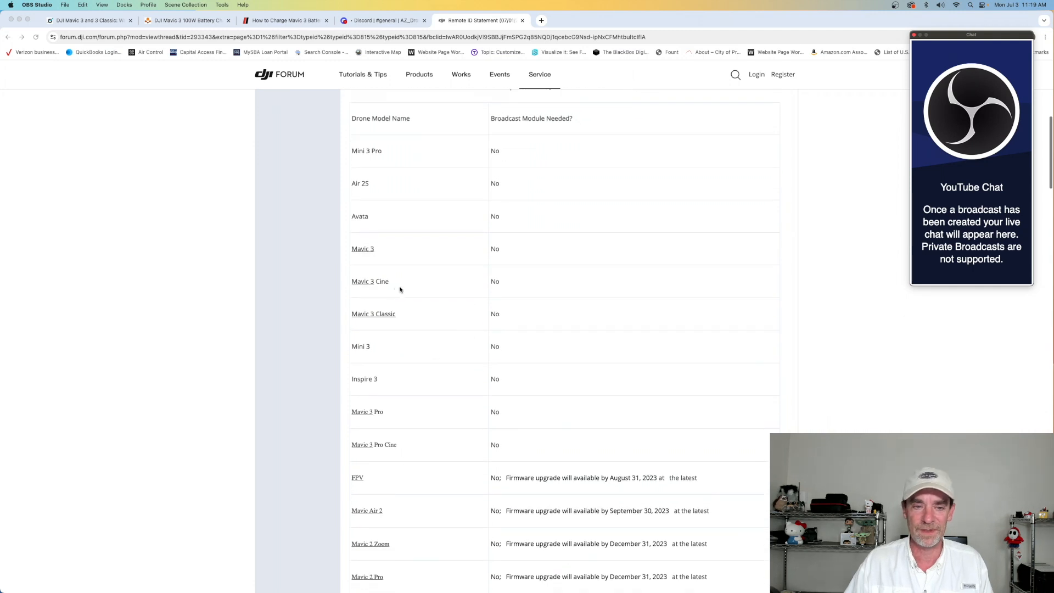
scroll(down, 3)
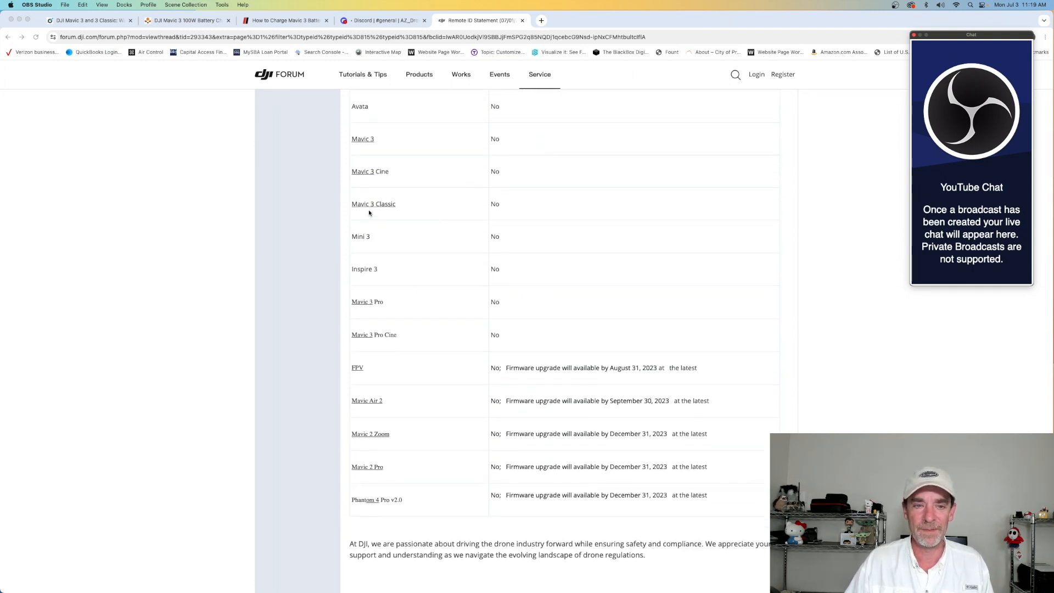
scroll(up, 3)
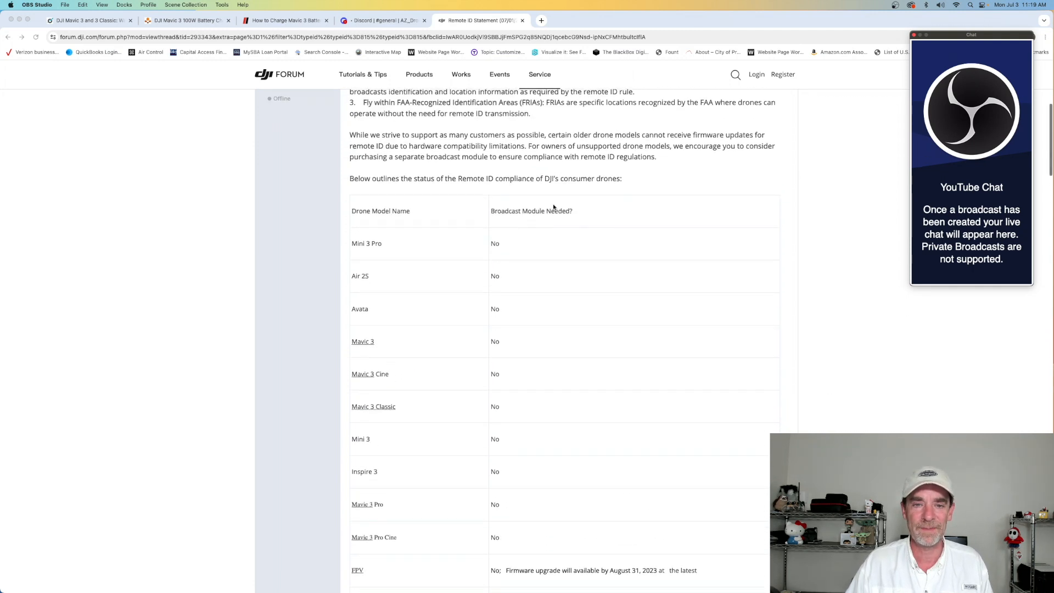
mouse_move(531, 191)
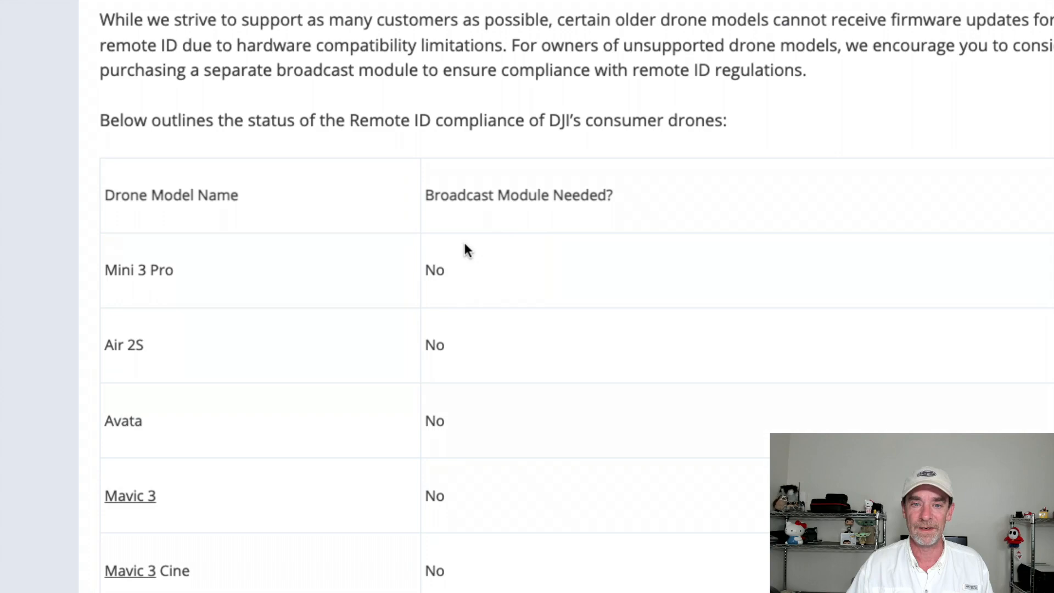
mouse_move(460, 187)
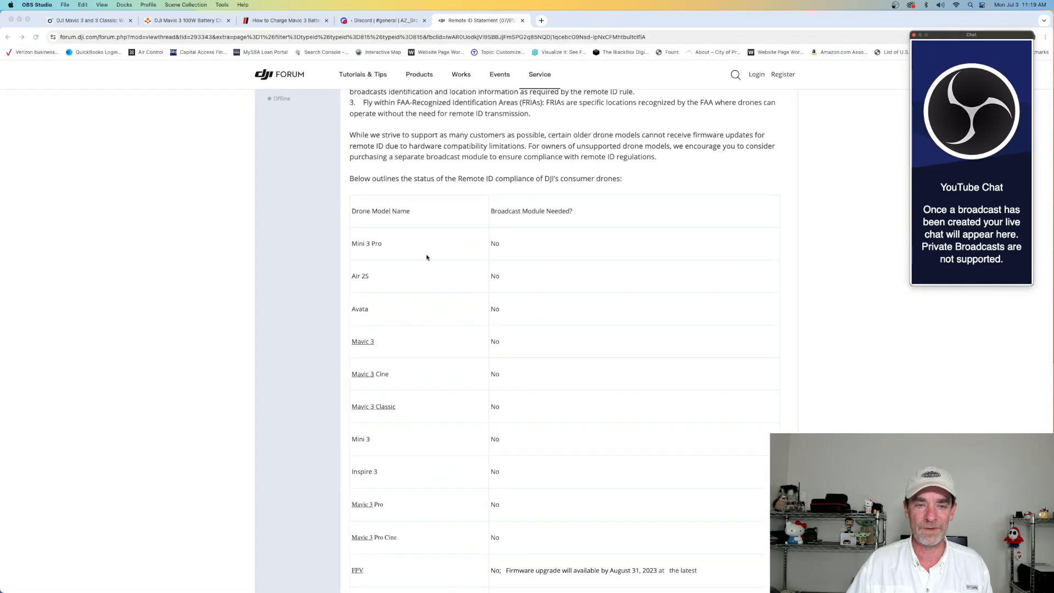
scroll(down, 3)
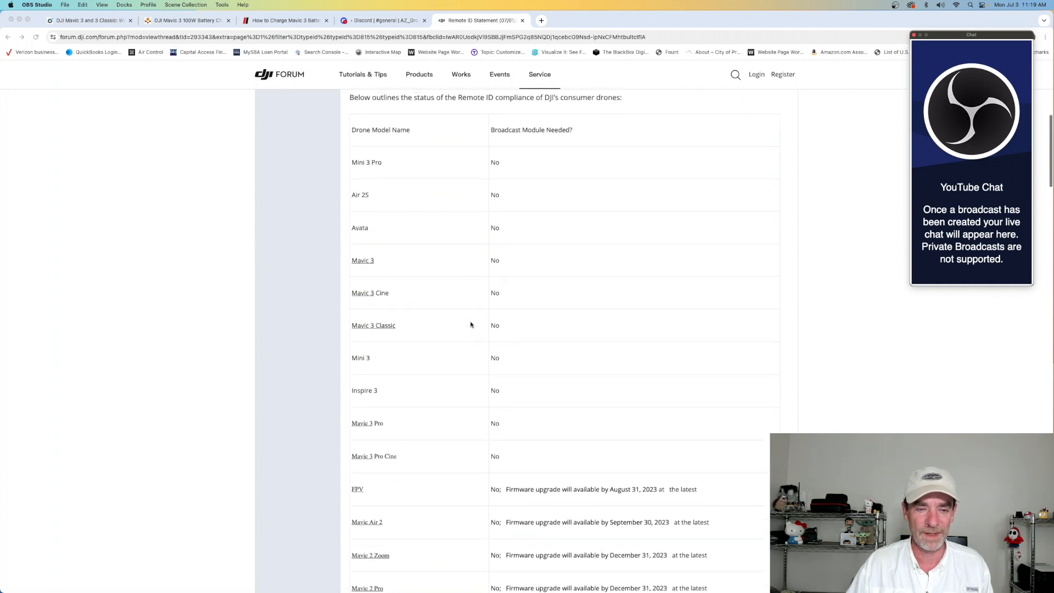
scroll(down, 3)
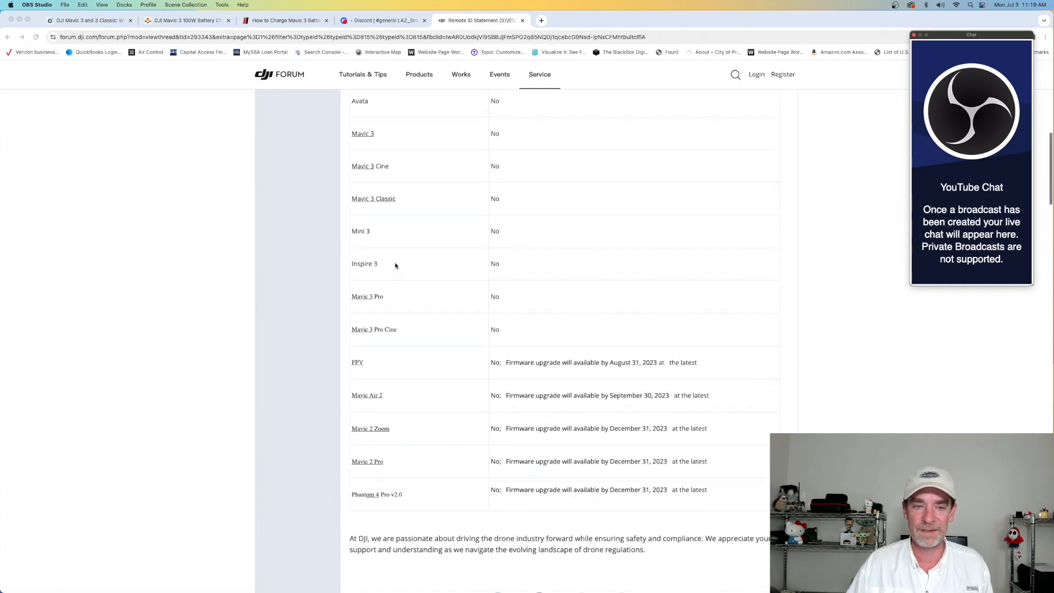
scroll(down, 3)
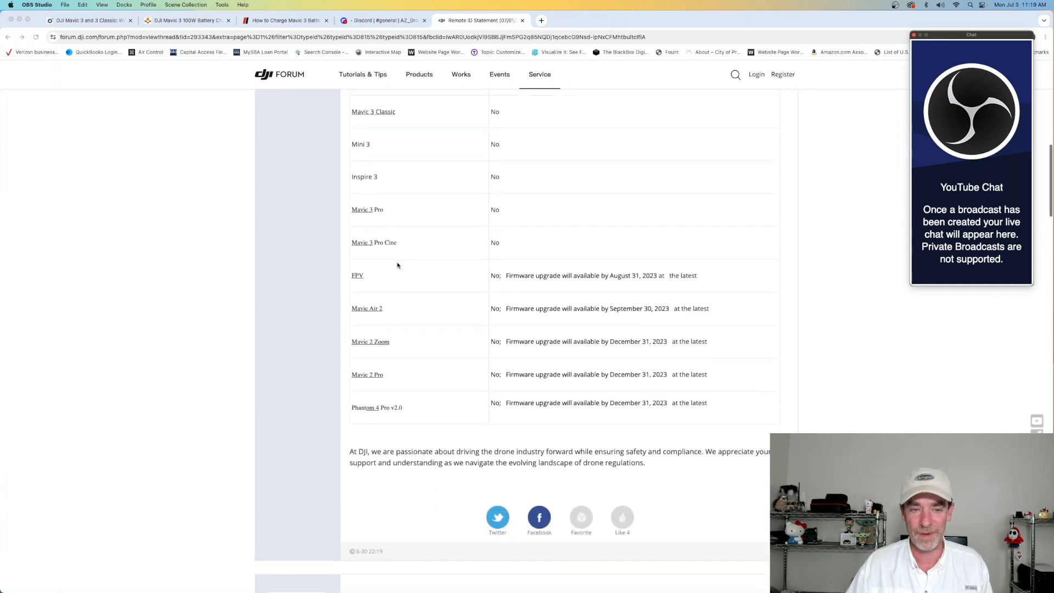
scroll(down, 3)
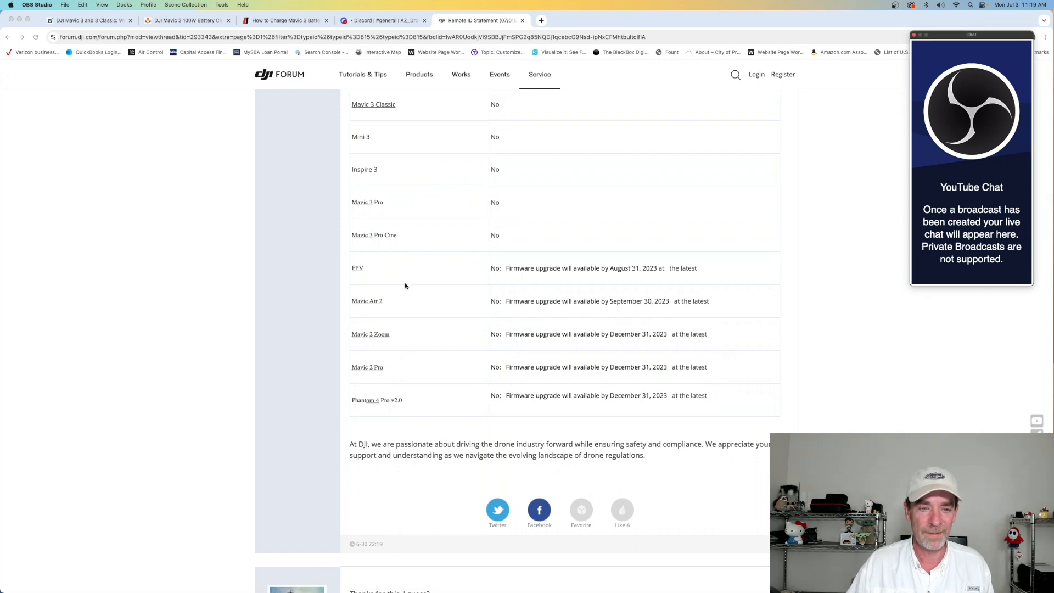
scroll(down, 3)
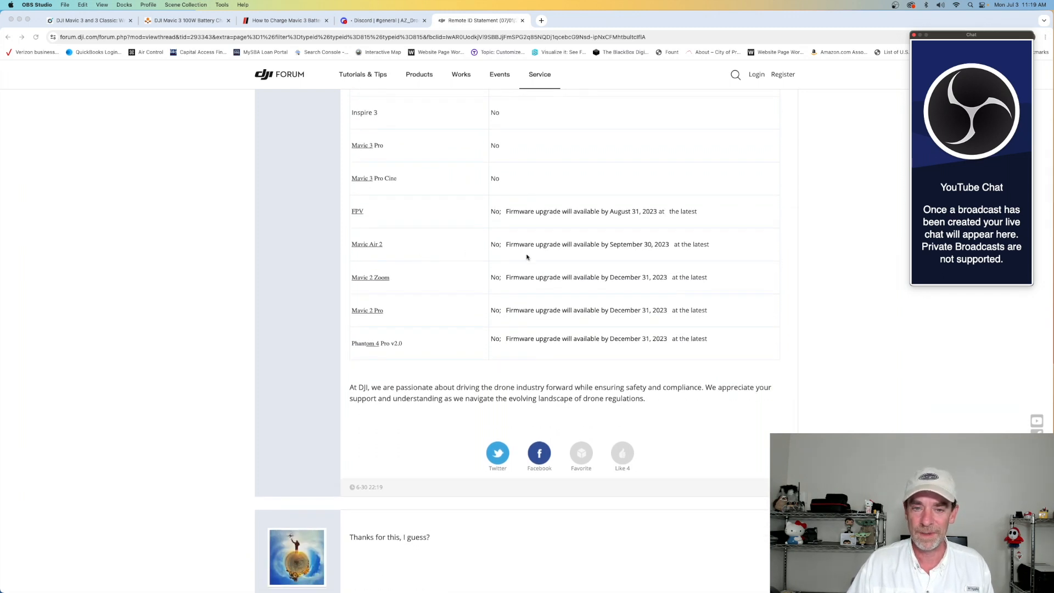
mouse_move(583, 249)
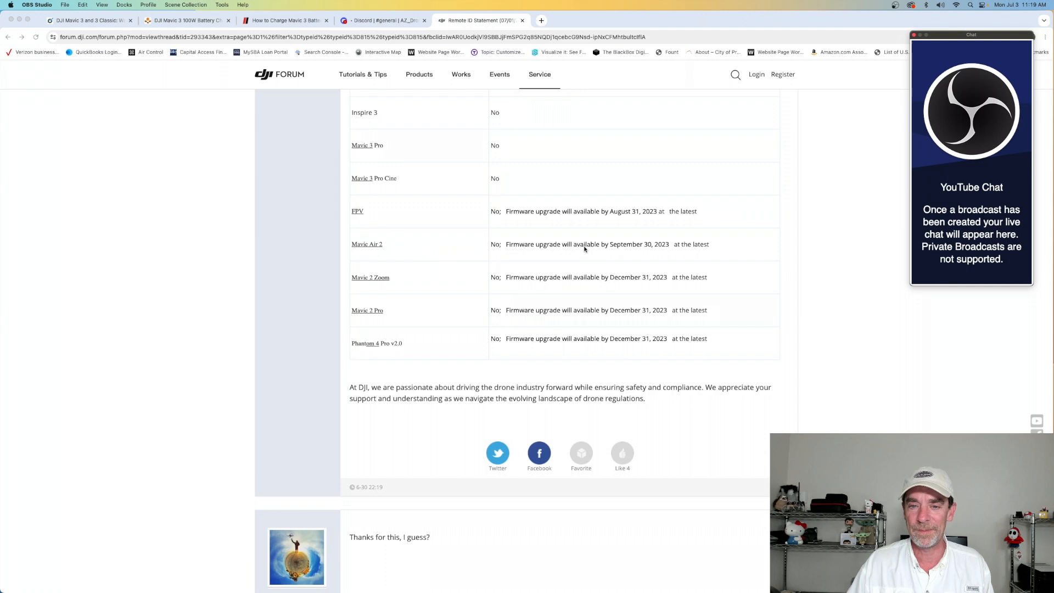
mouse_move(549, 257)
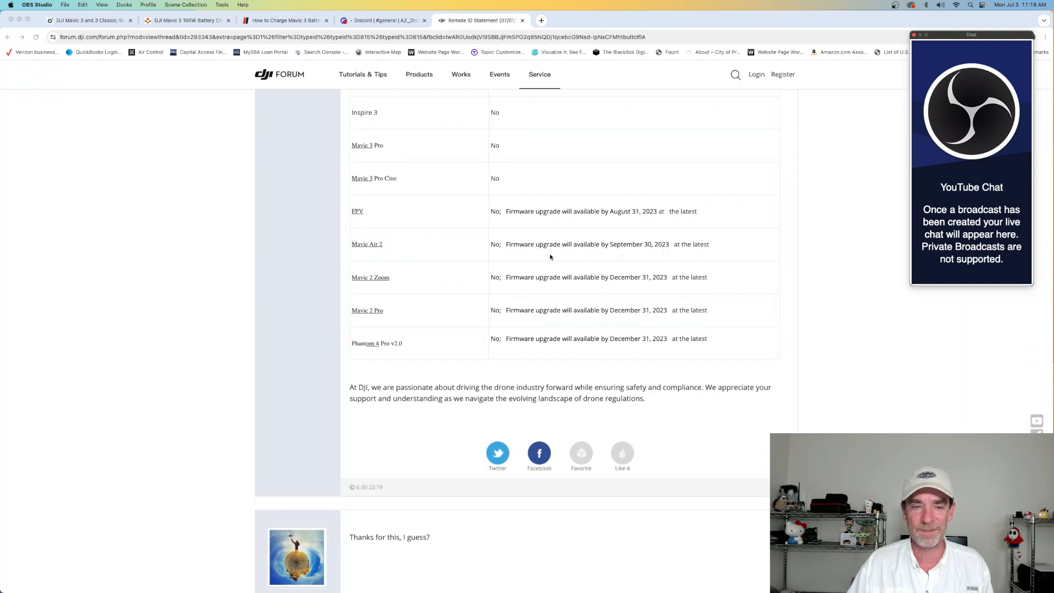
mouse_move(367, 284)
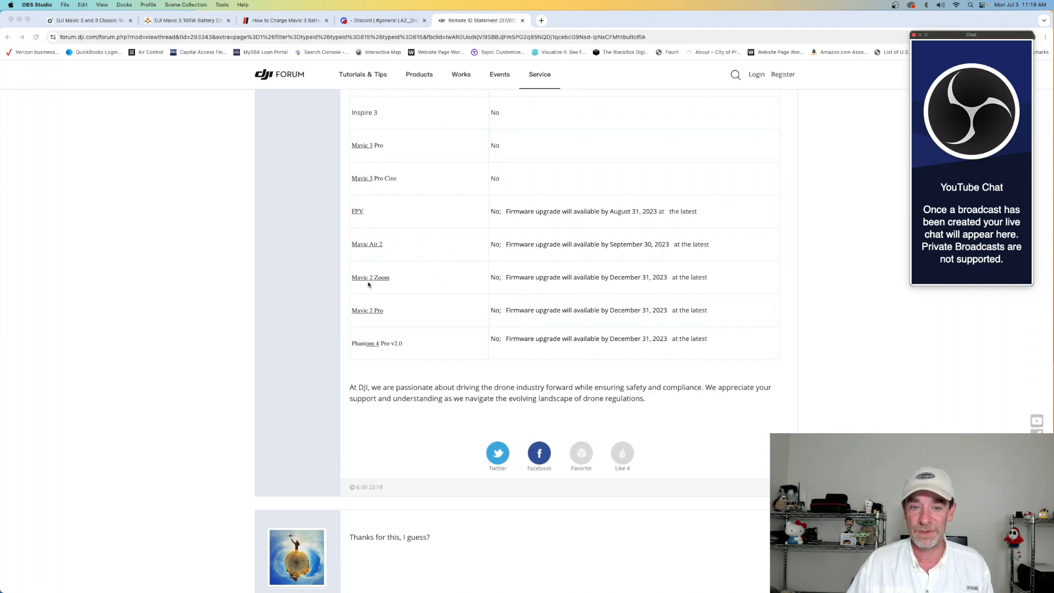
mouse_move(601, 287)
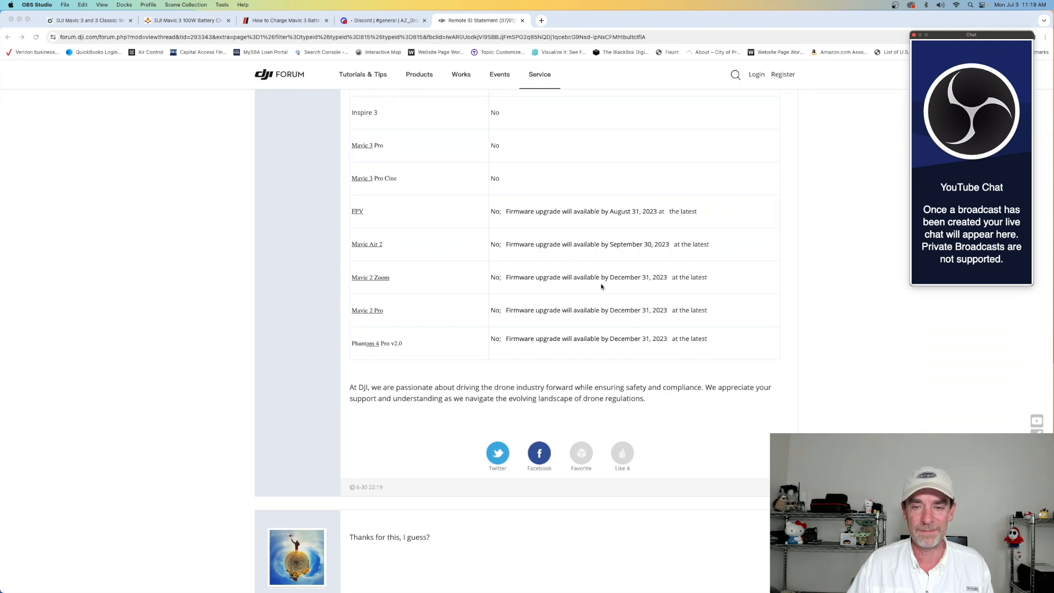
mouse_move(632, 281)
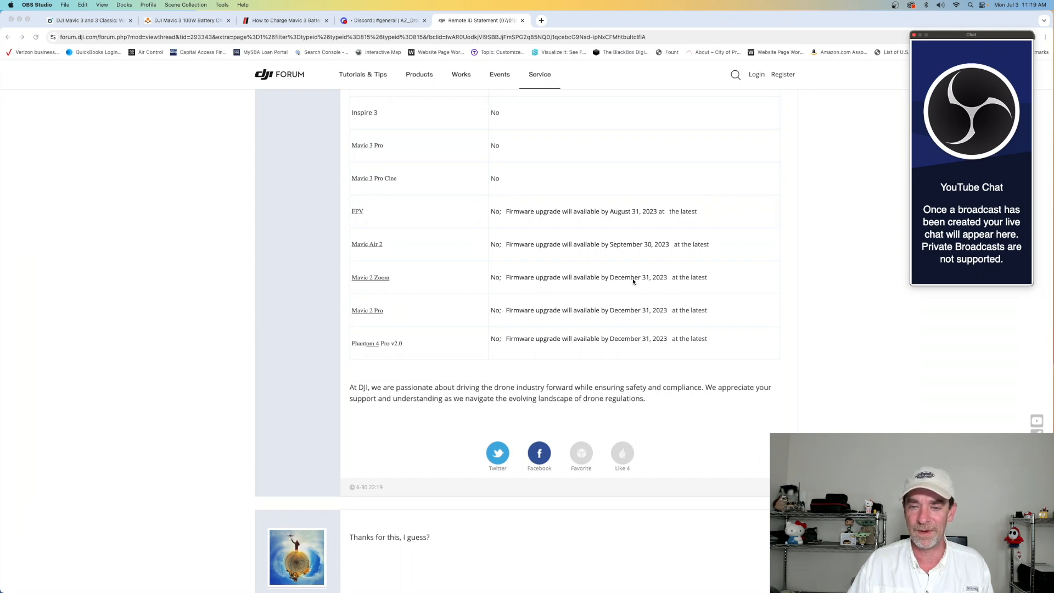
mouse_move(360, 318)
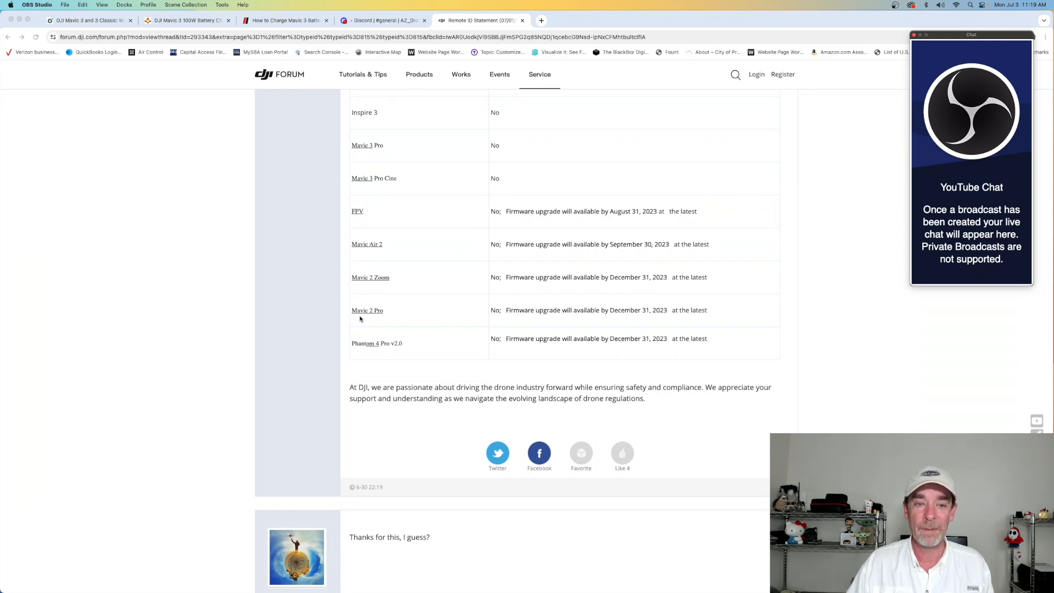
mouse_move(545, 318)
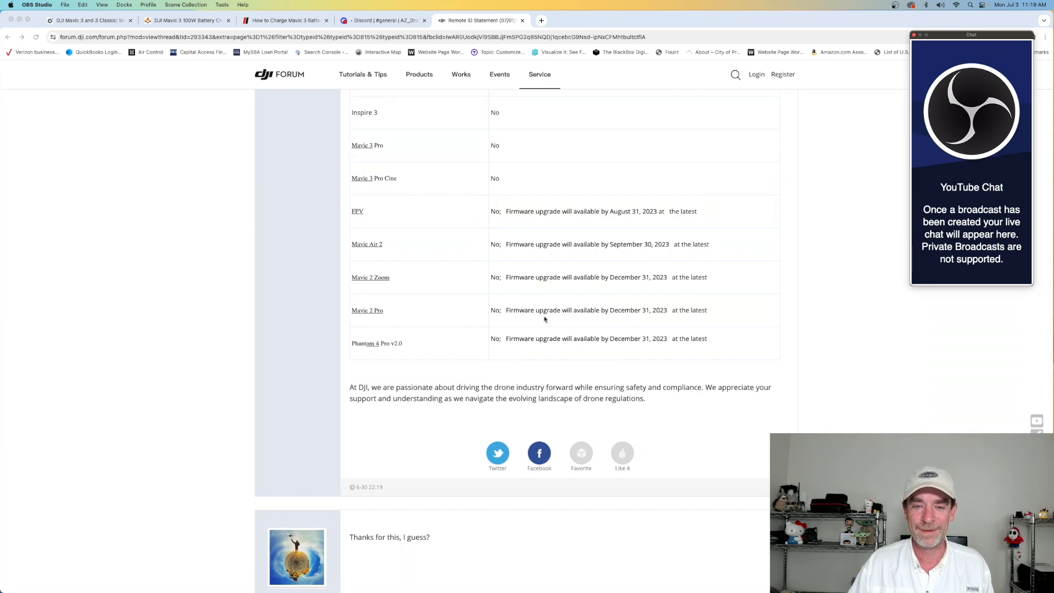
mouse_move(570, 317)
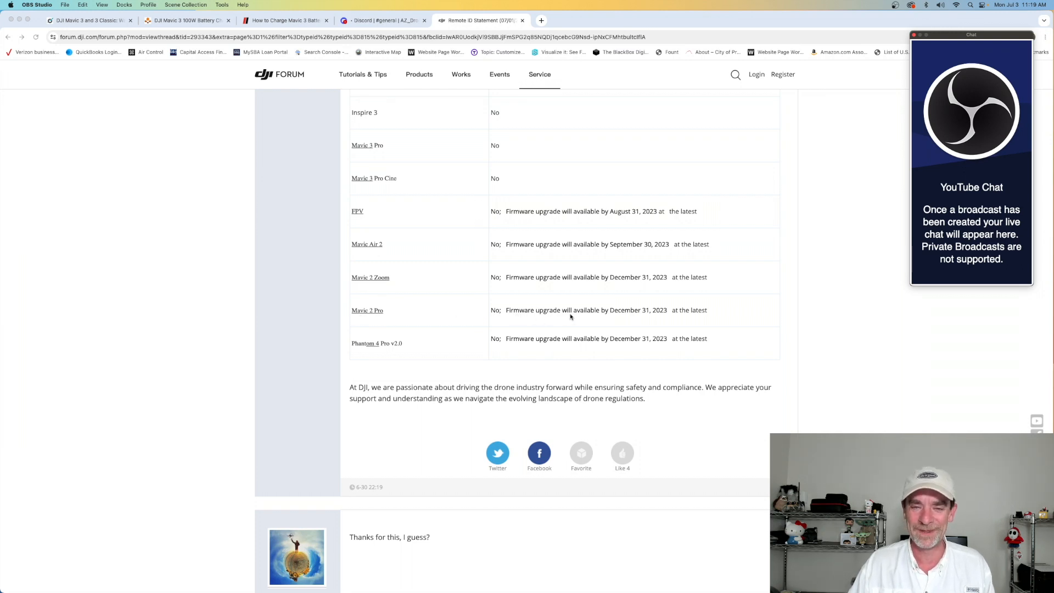
mouse_move(376, 347)
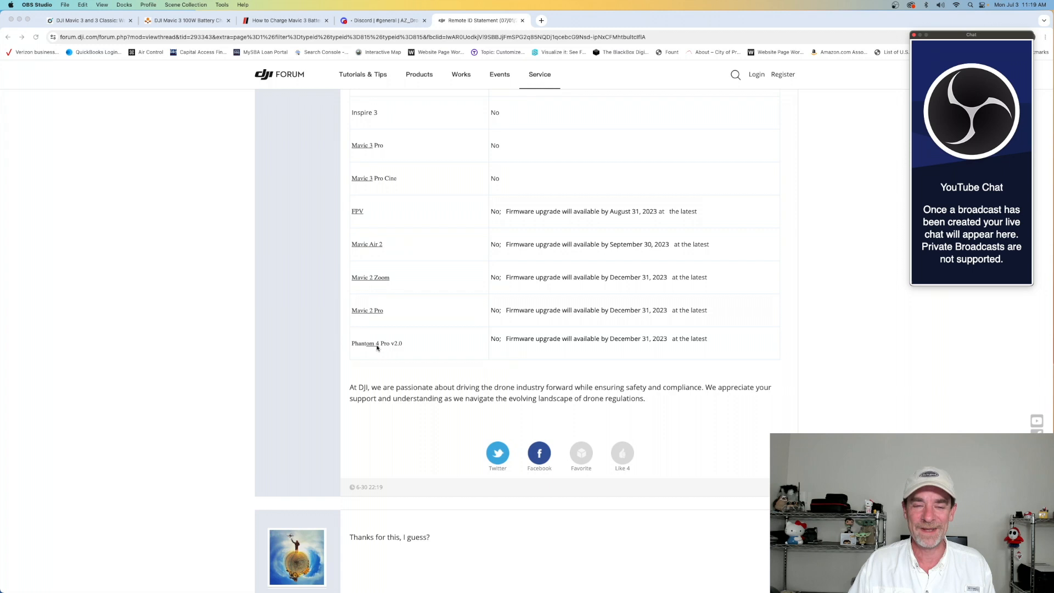
mouse_move(523, 351)
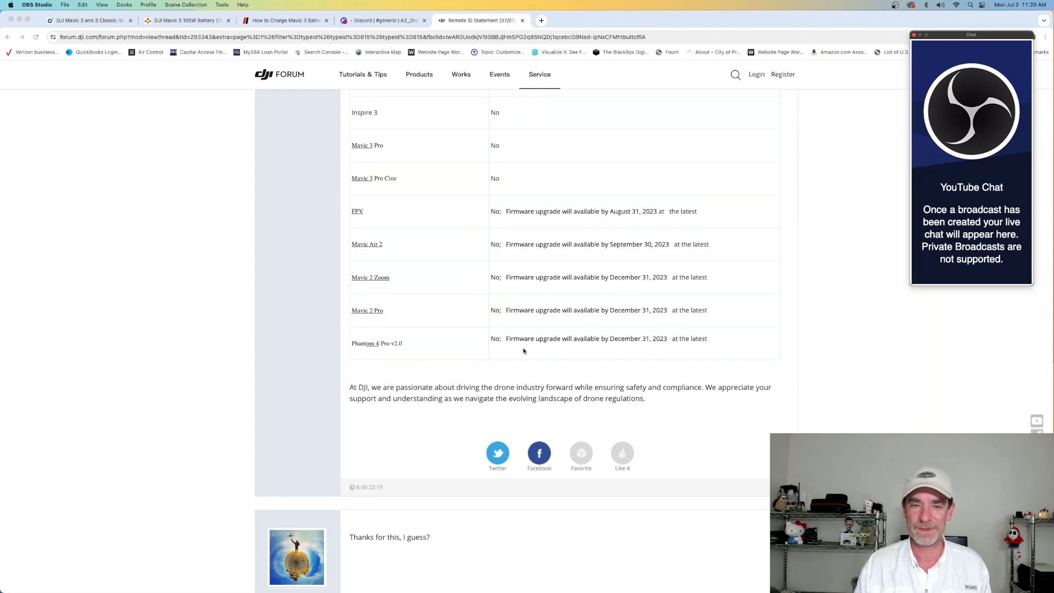
mouse_move(529, 337)
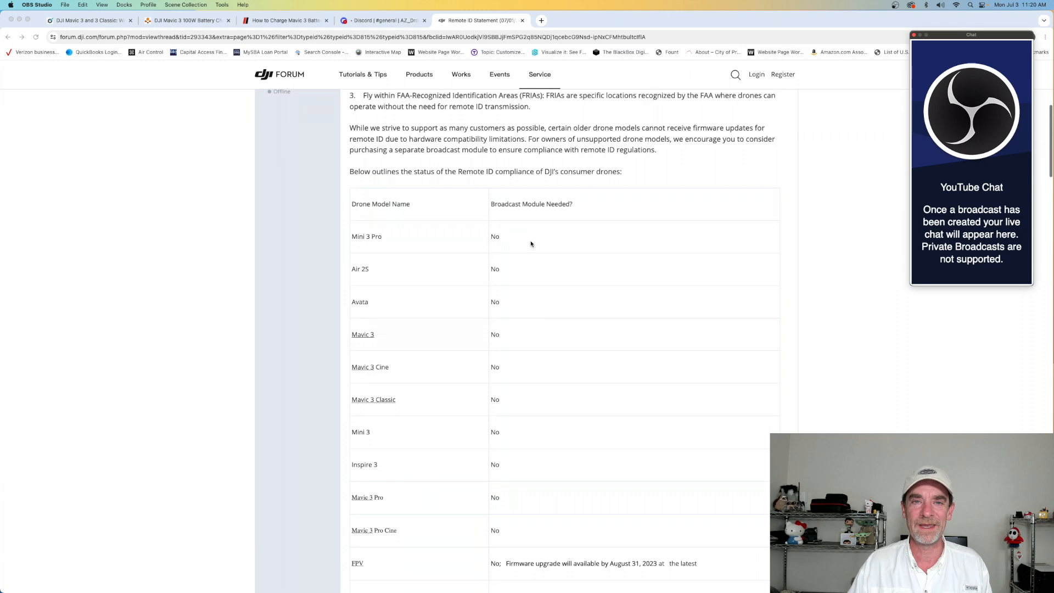
scroll(up, 3)
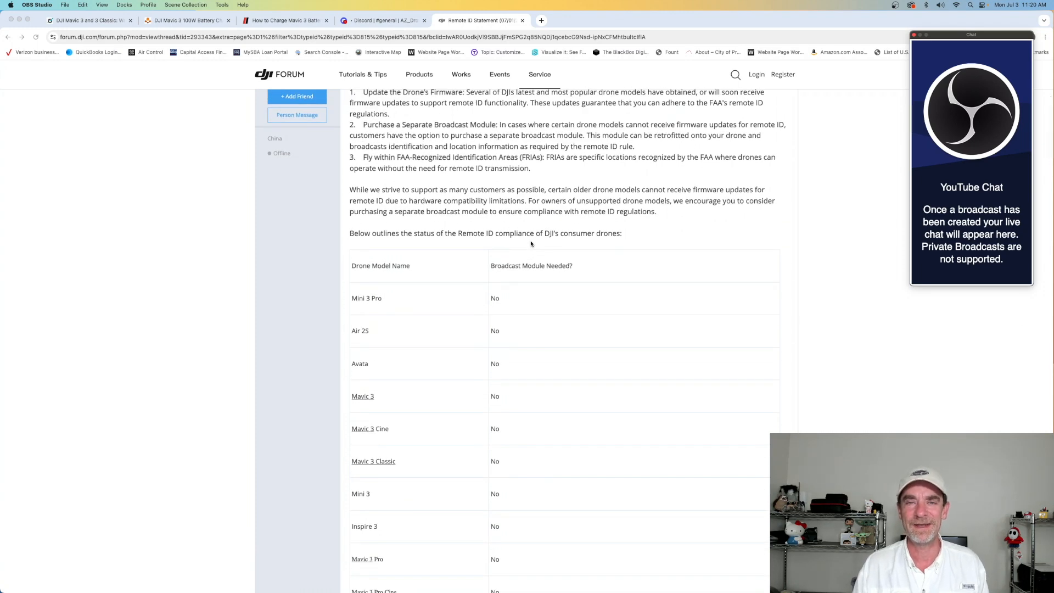
scroll(up, 3)
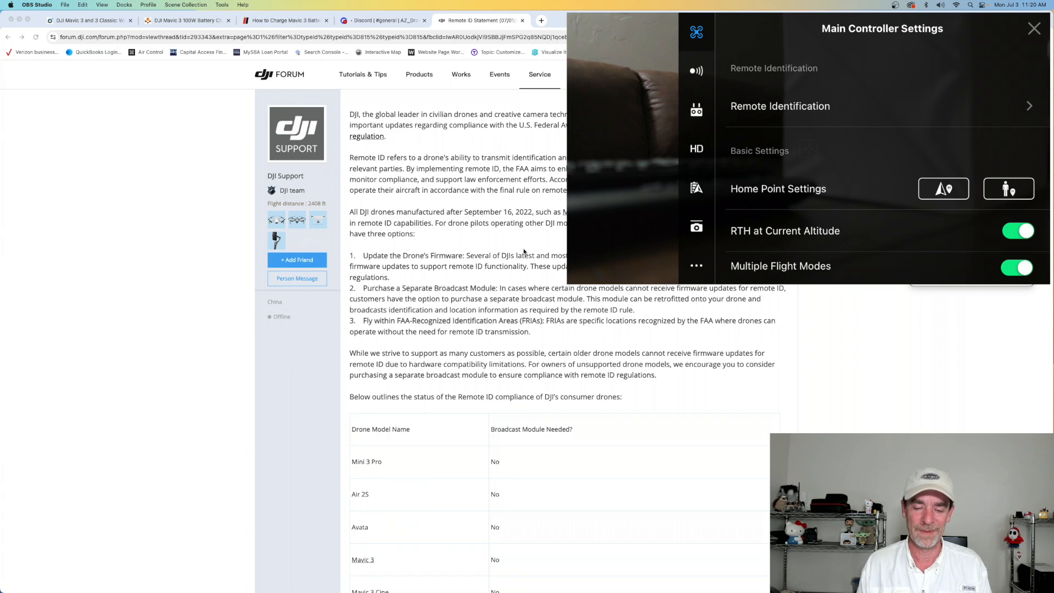
scroll(down, 3)
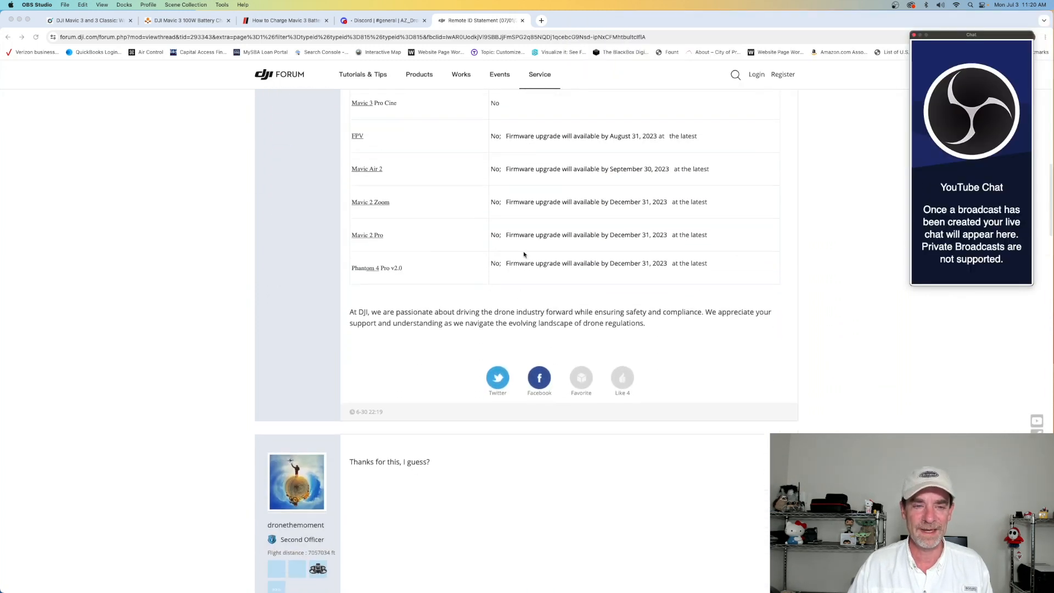
mouse_move(393, 244)
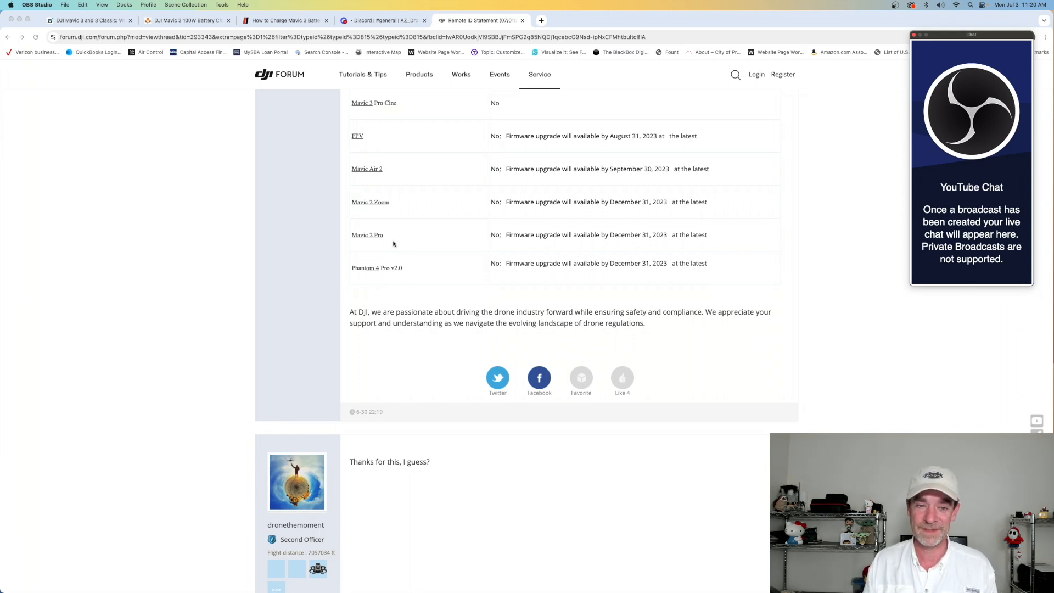
mouse_move(503, 260)
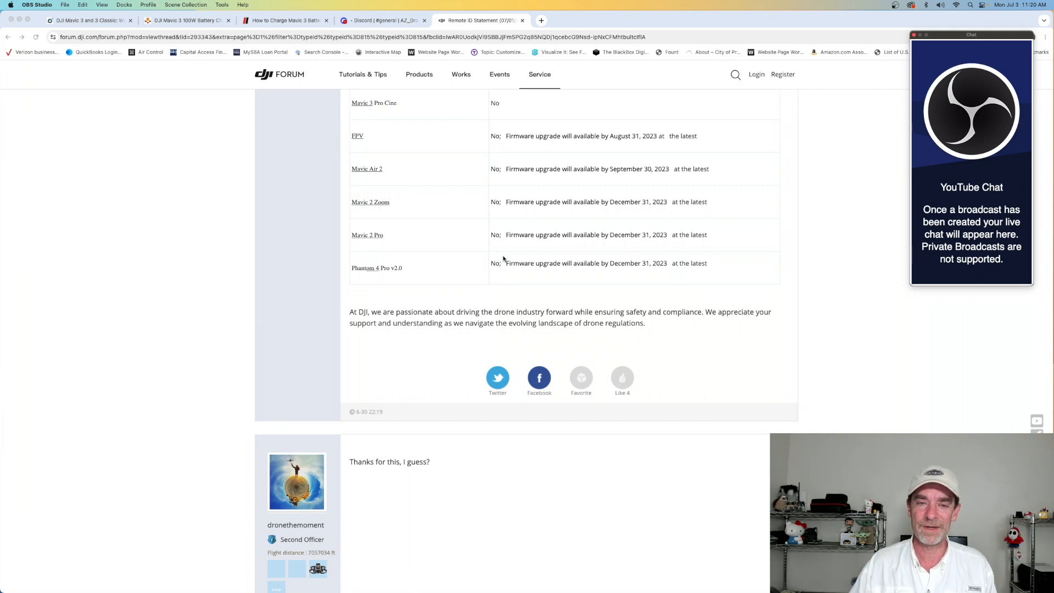
mouse_move(565, 244)
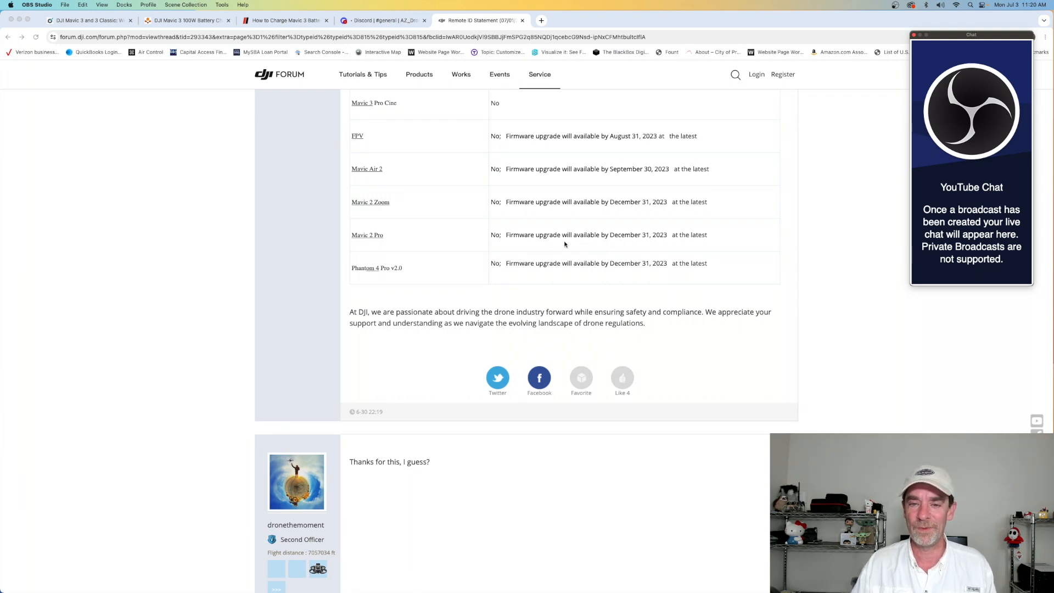
mouse_move(641, 243)
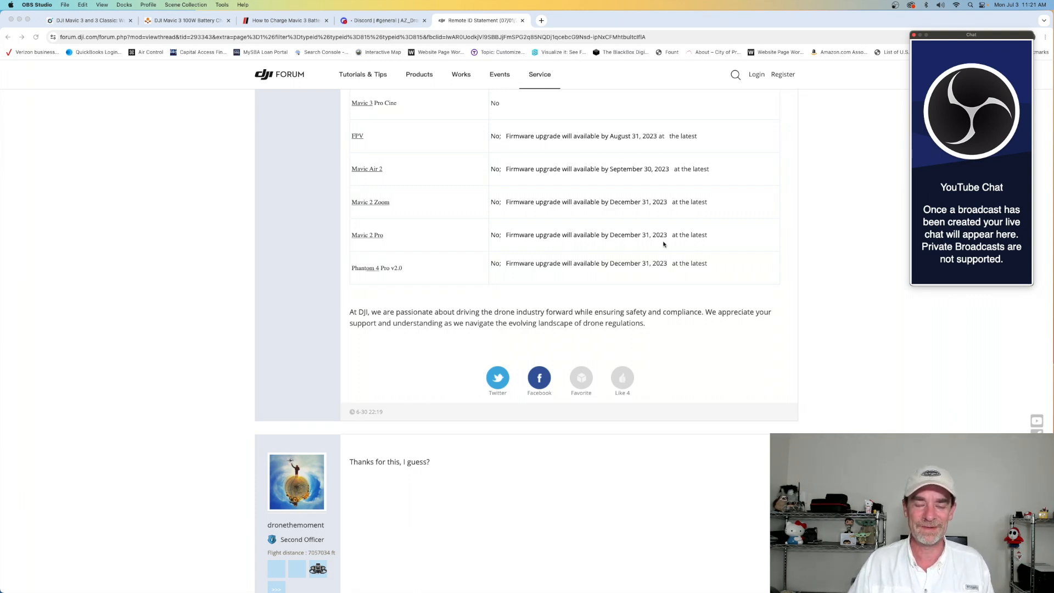
scroll(down, 3)
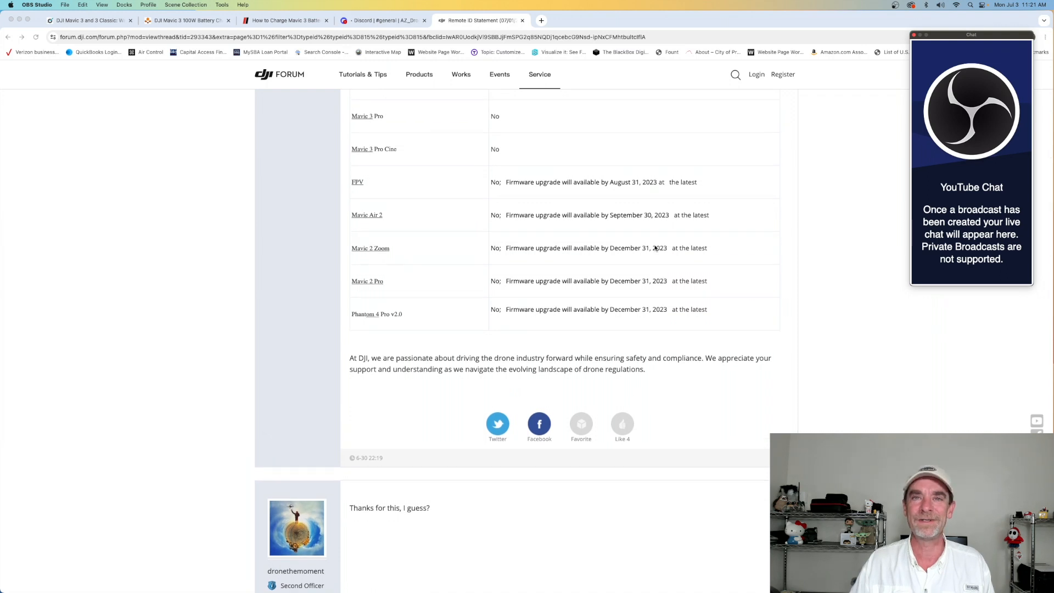
mouse_move(670, 273)
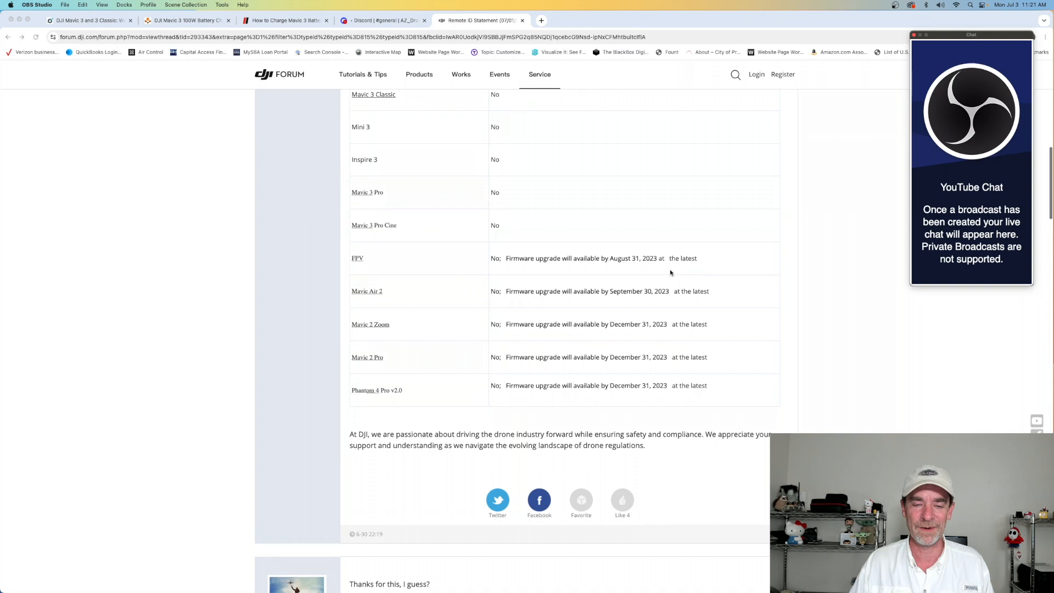
scroll(down, 3)
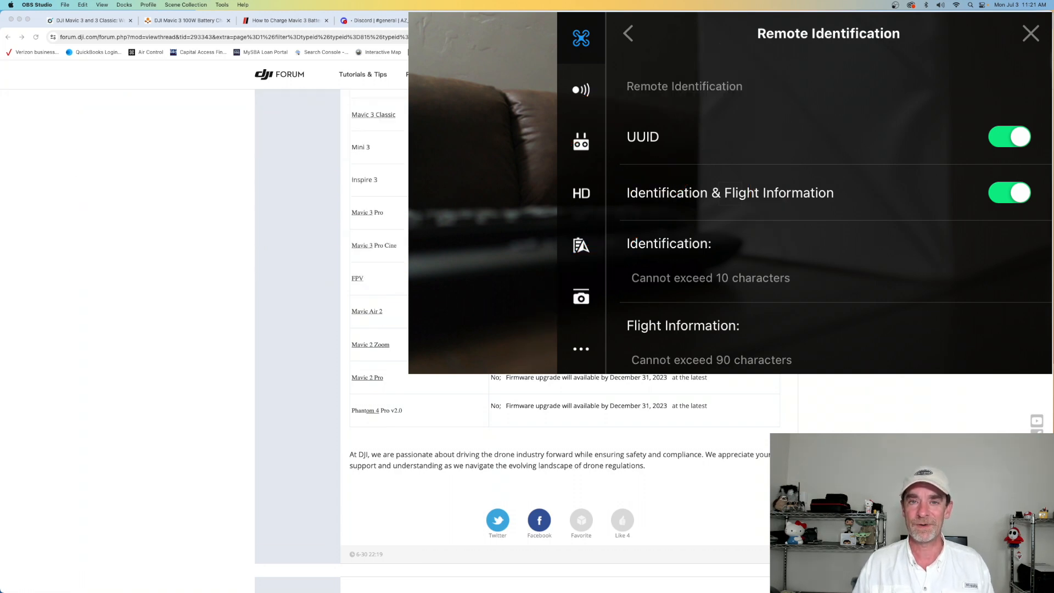
click(1030, 33)
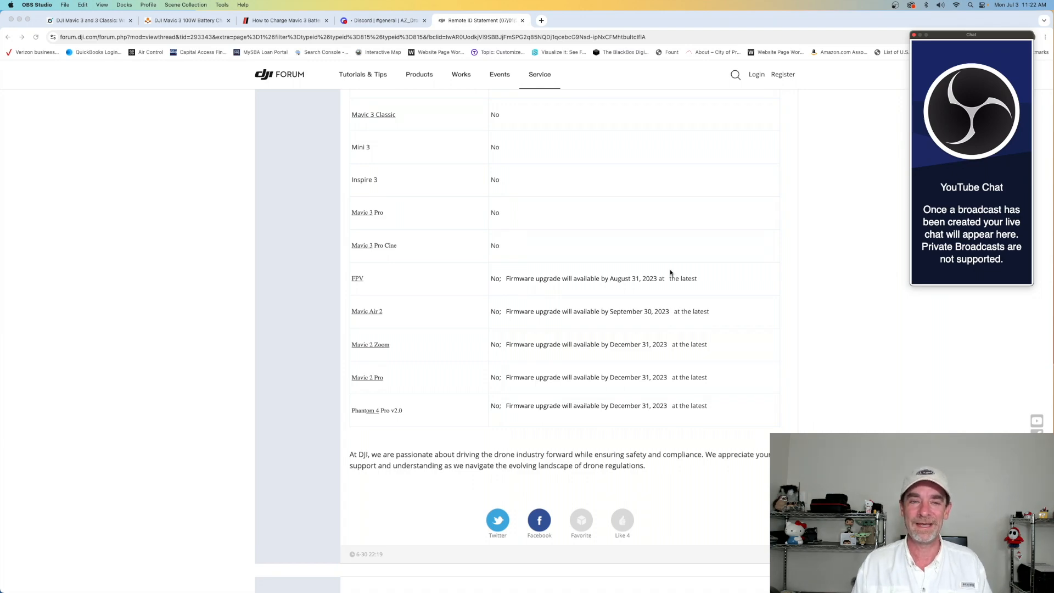
scroll(up, 3)
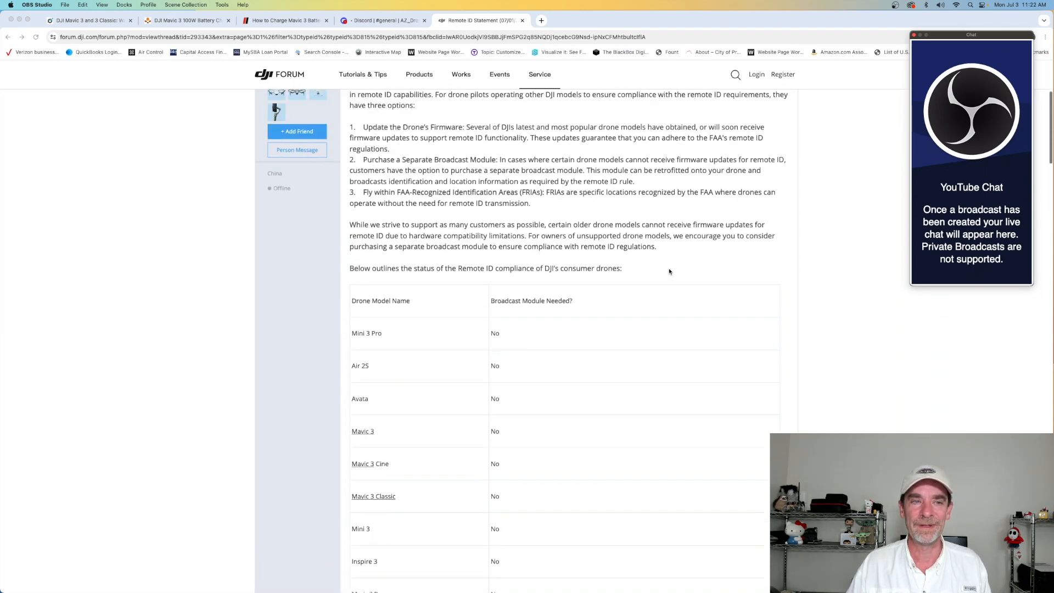
scroll(up, 3)
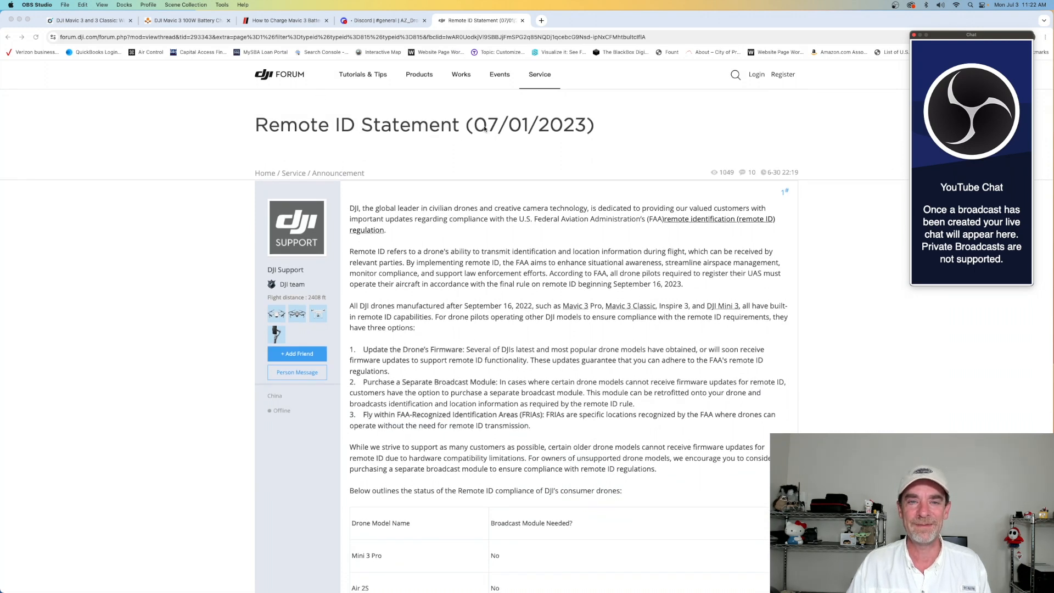
mouse_move(586, 140)
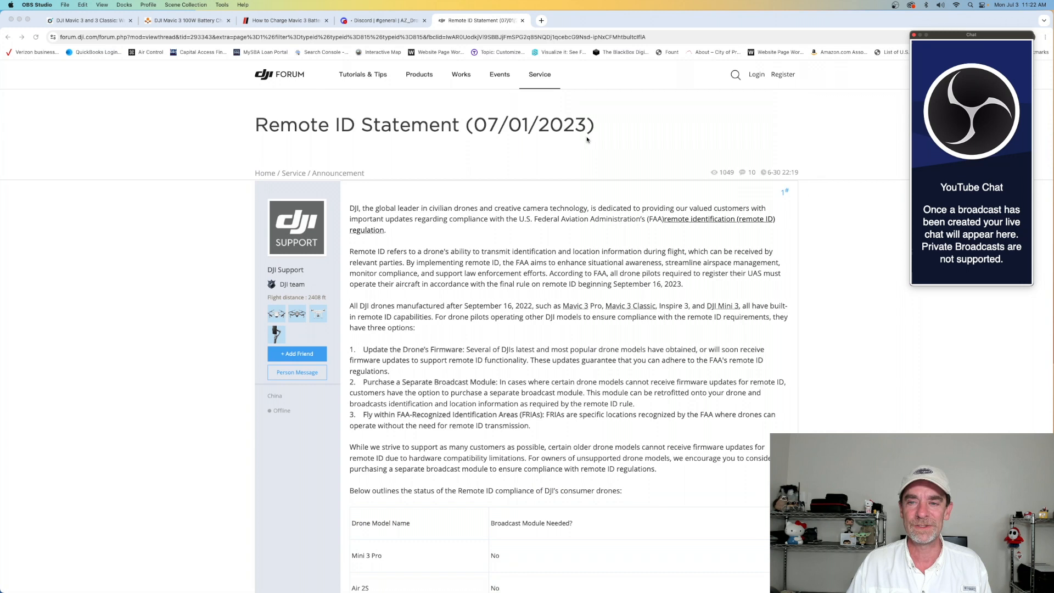
scroll(down, 3)
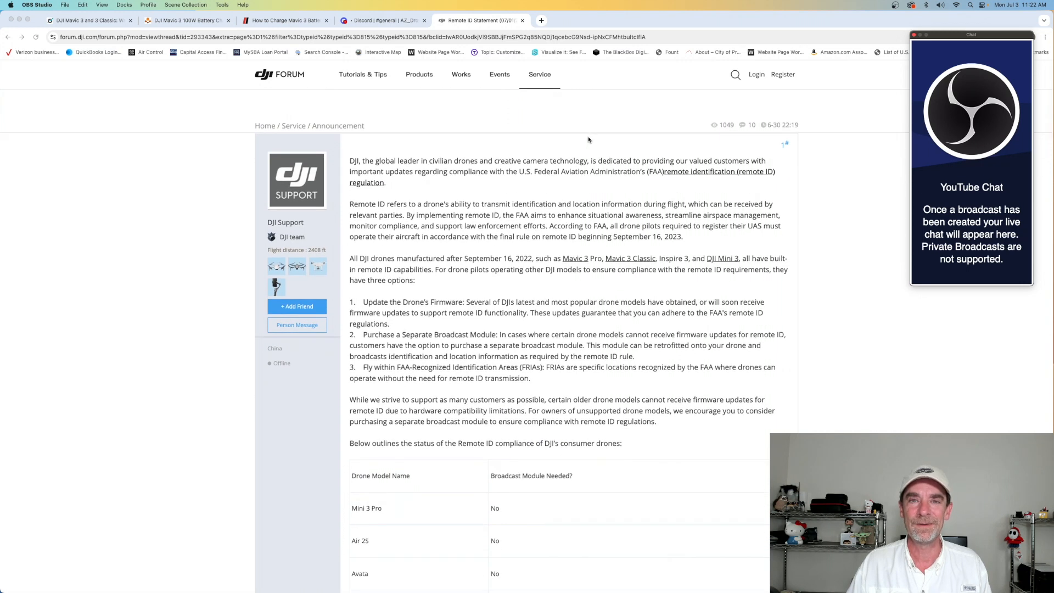